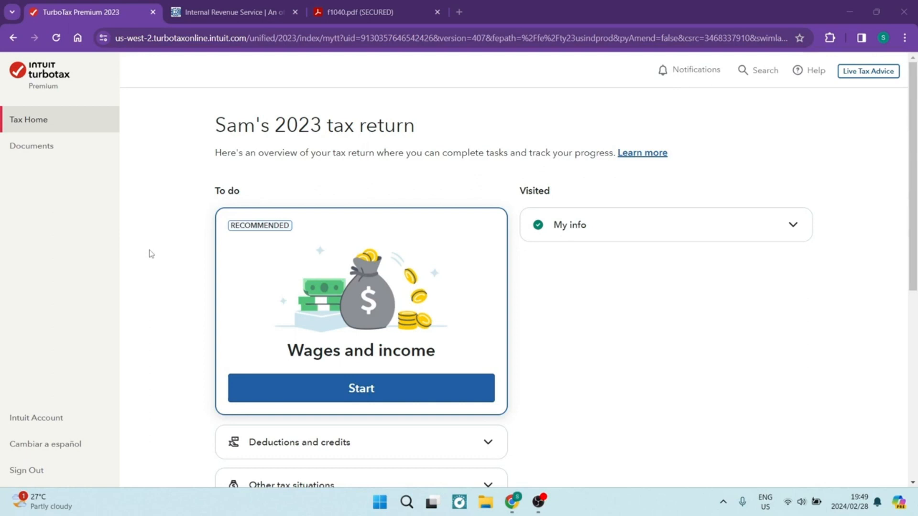
mouse_move(218, 217)
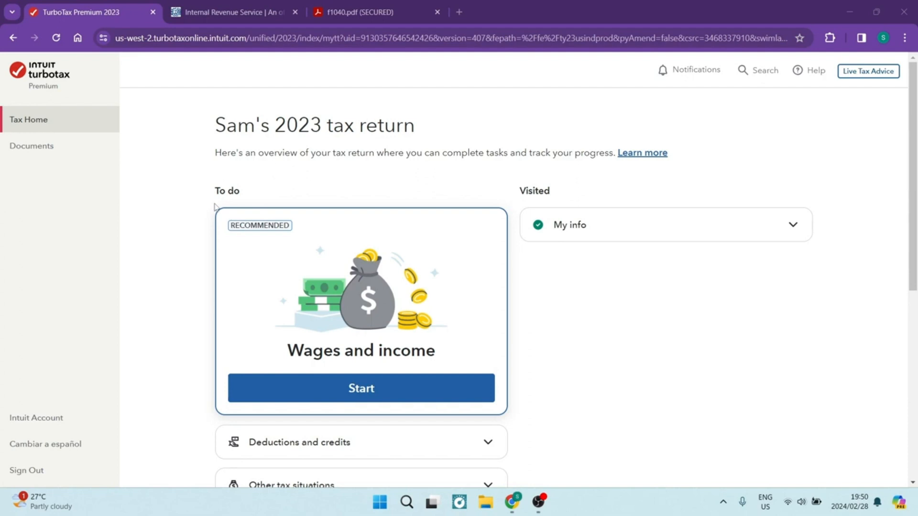
mouse_move(189, 199)
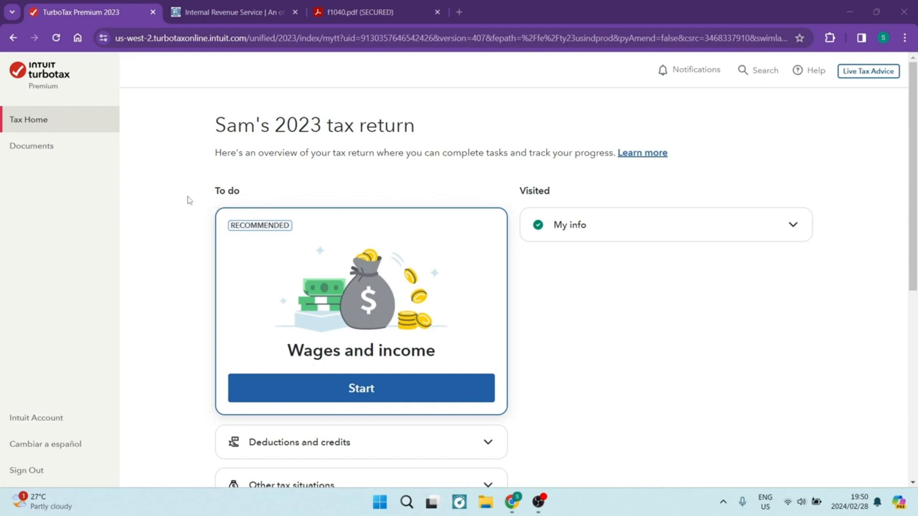
mouse_move(180, 203)
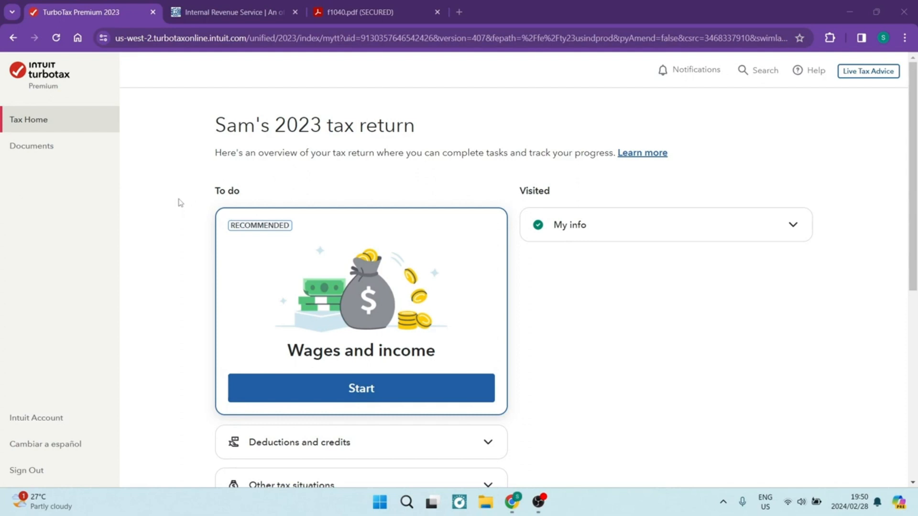
mouse_move(166, 186)
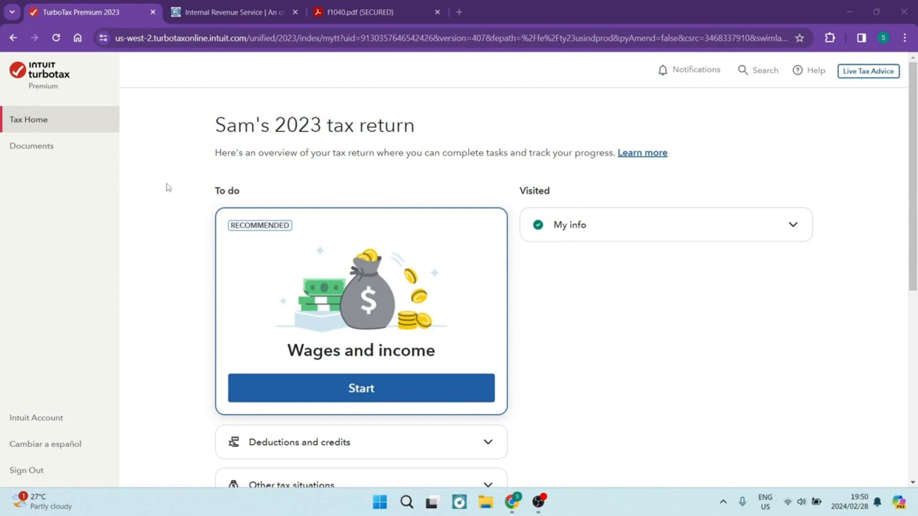
mouse_move(172, 194)
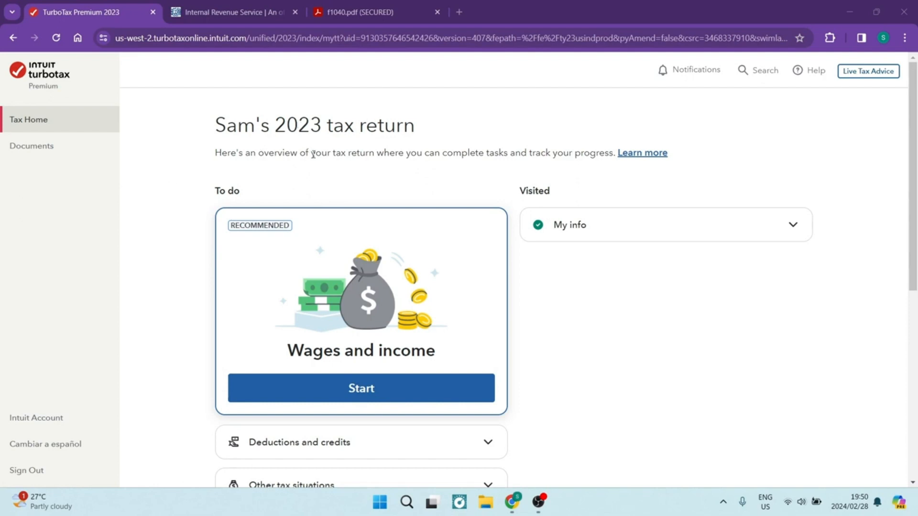
- Show the 2023 Form 1040 income section down to line 11, adjusted gross income
left_click(375, 11)
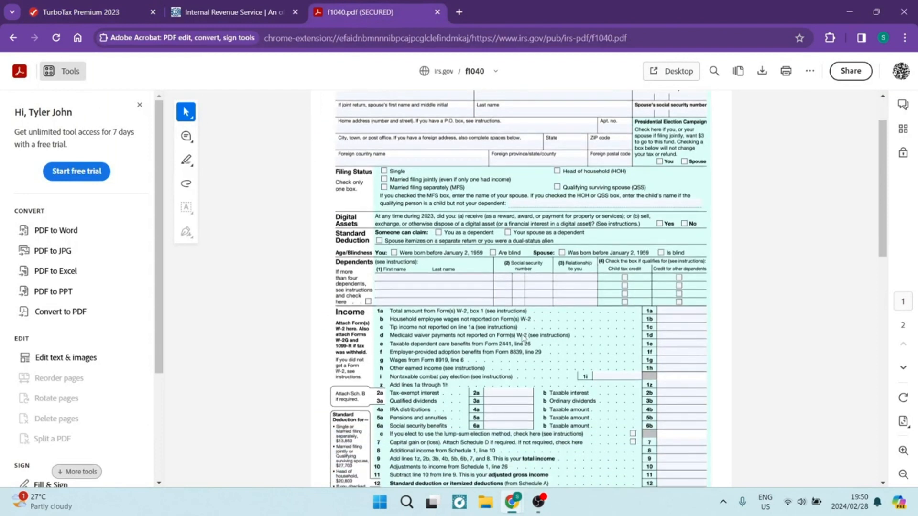
scroll("down", 3)
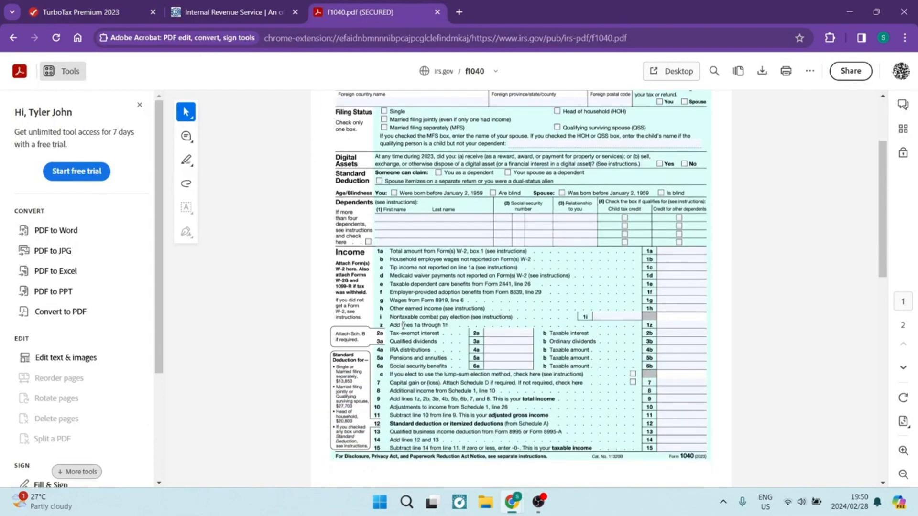
mouse_move(628, 421)
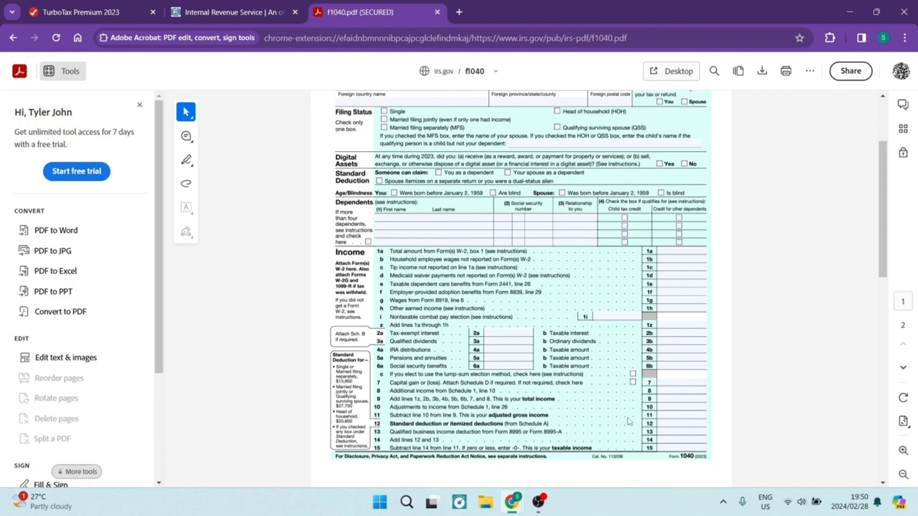
mouse_move(485, 423)
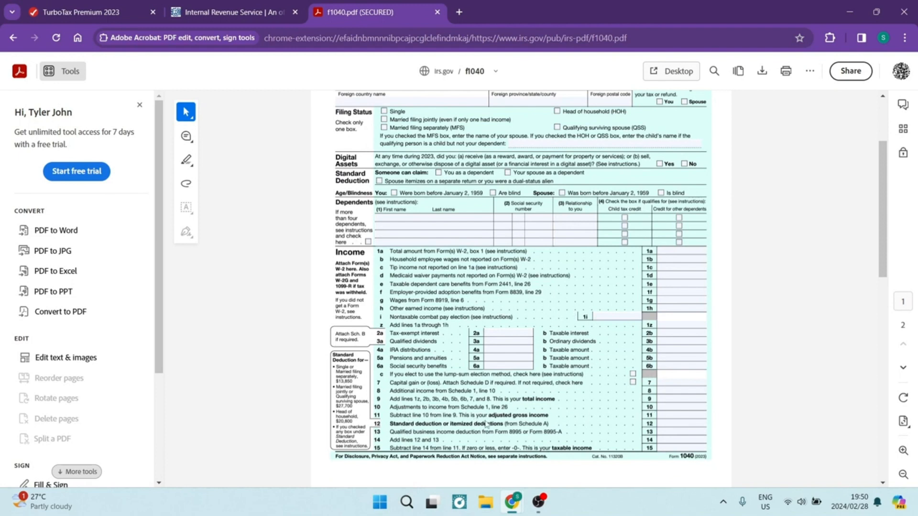
mouse_move(695, 419)
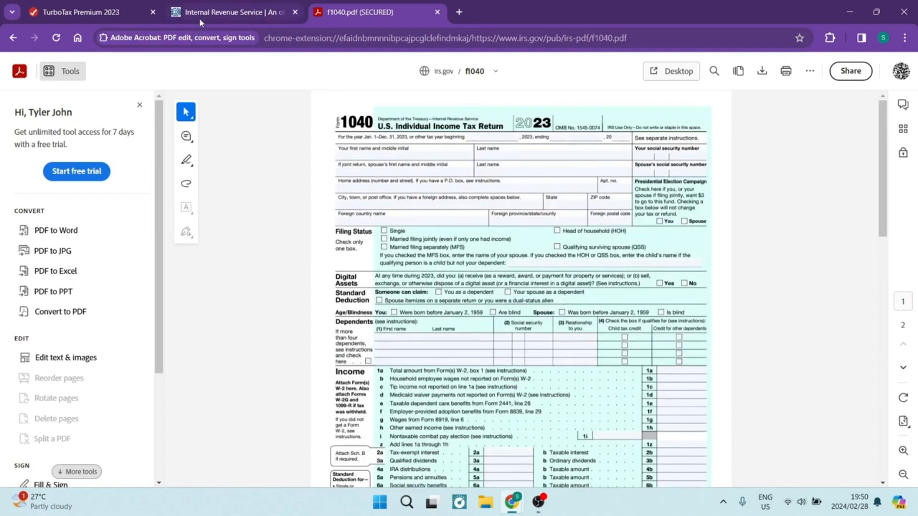
- Search the IRS site for 'adjusted gross income'
left_click(235, 11)
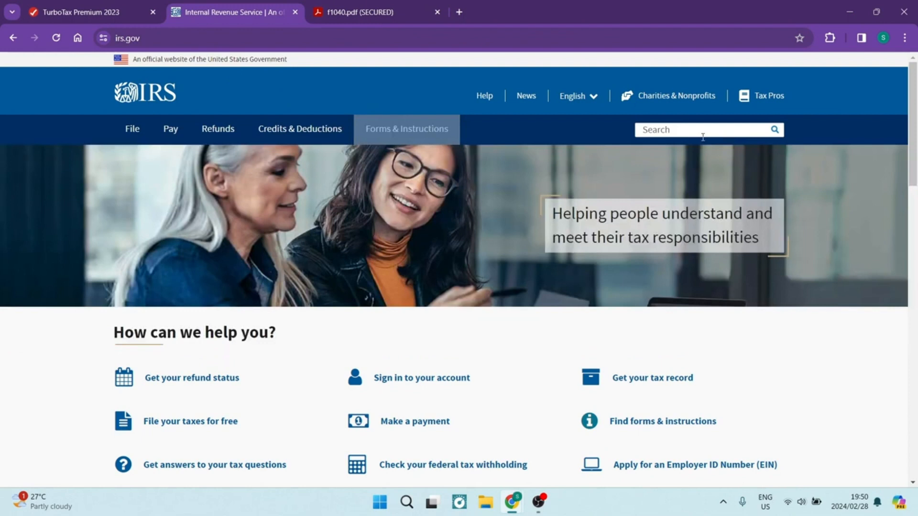
left_click(697, 129)
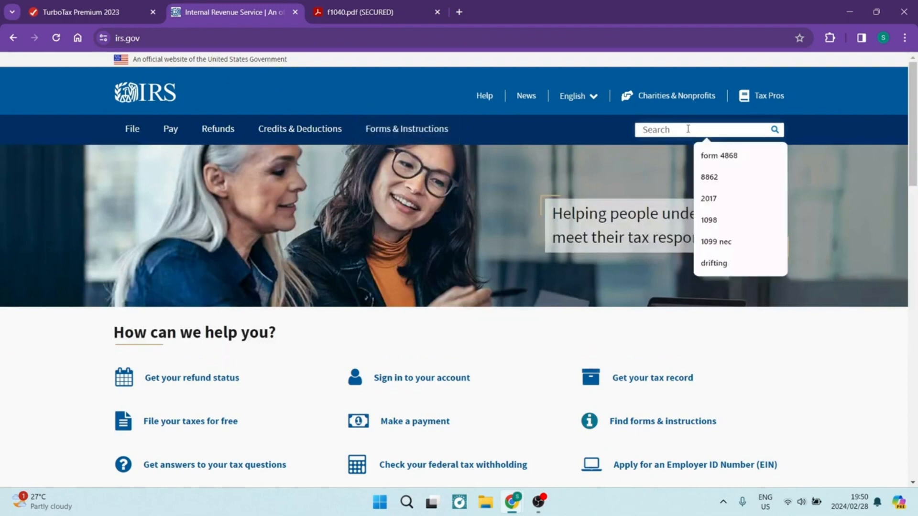
type("adjusted gross income")
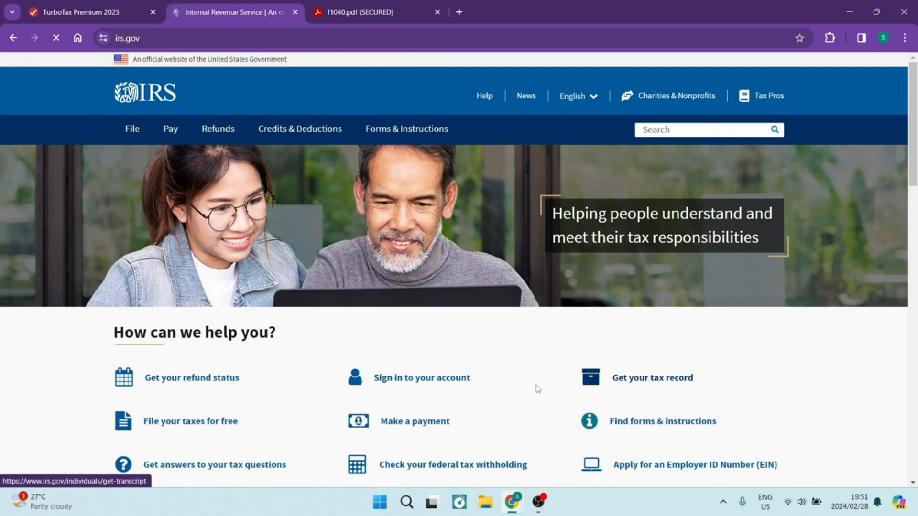
- Open the IRS Get Transcript page via 'Get your tax record'
left_click(651, 378)
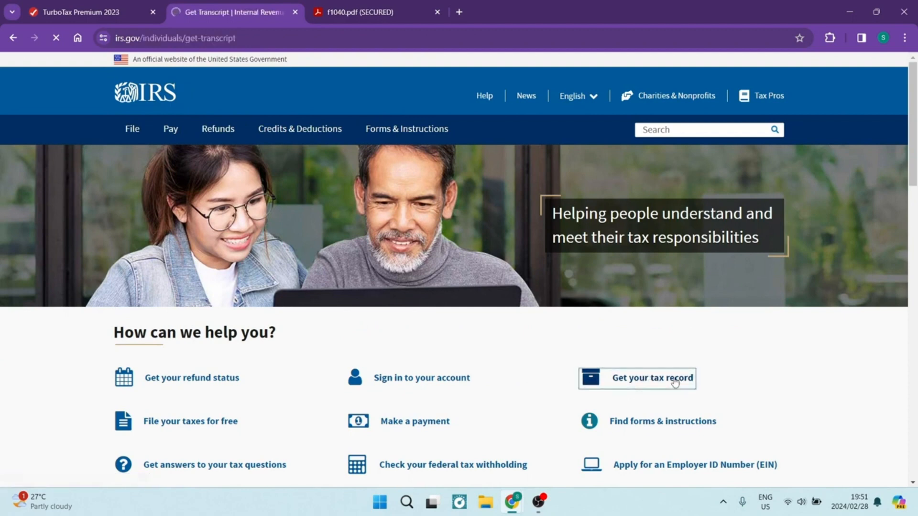
left_click(650, 378)
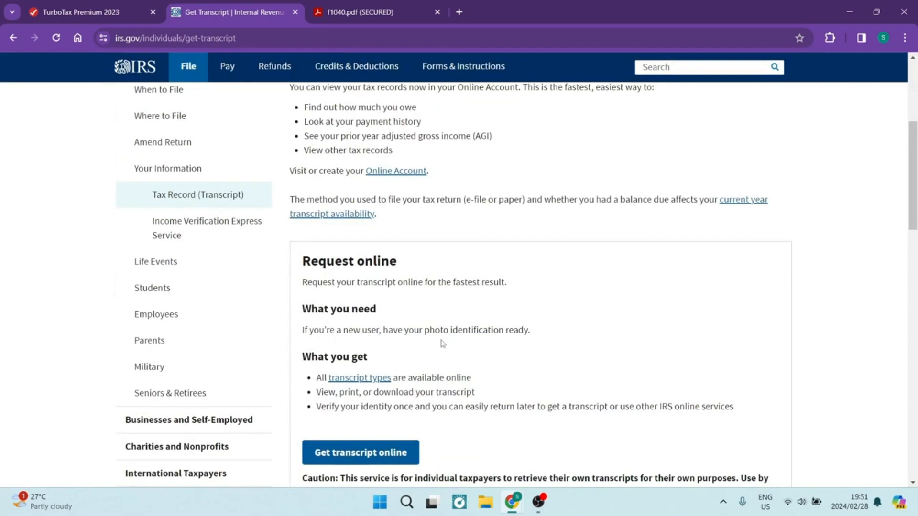